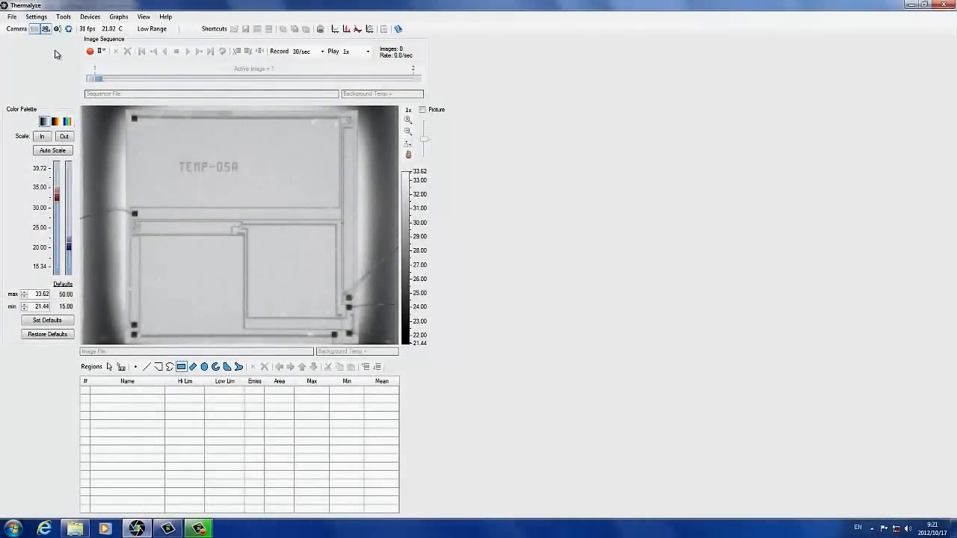
- Bring up the Hot Spot Detection tool from the Tools menu
click(67, 15)
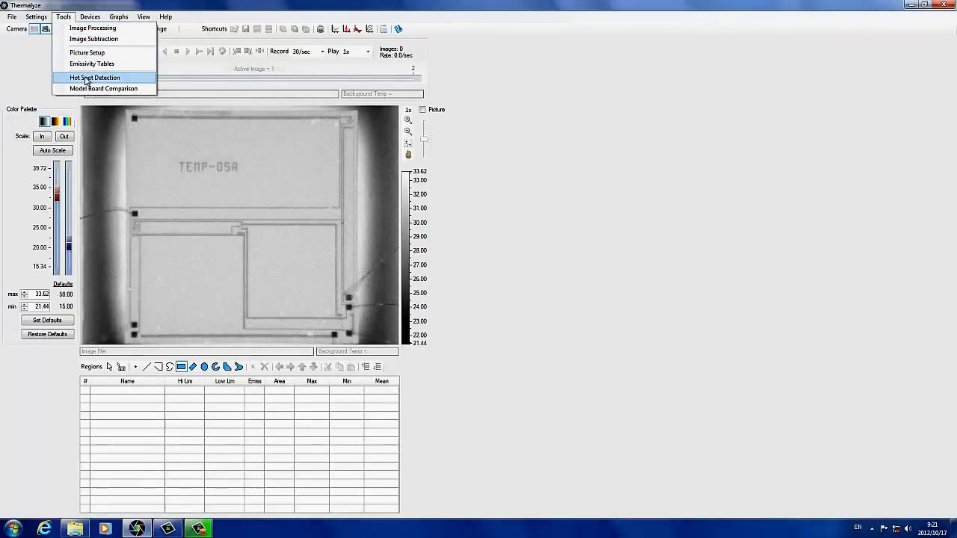
click(96, 78)
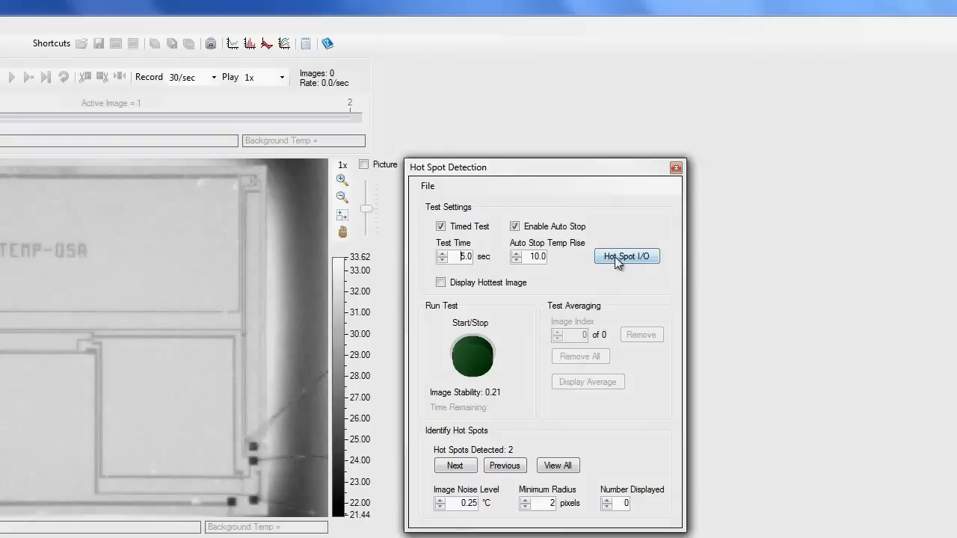
- Enable relay 0 with deactivate at 5.0 in the Hot Spot I/O settings and close them
click(627, 257)
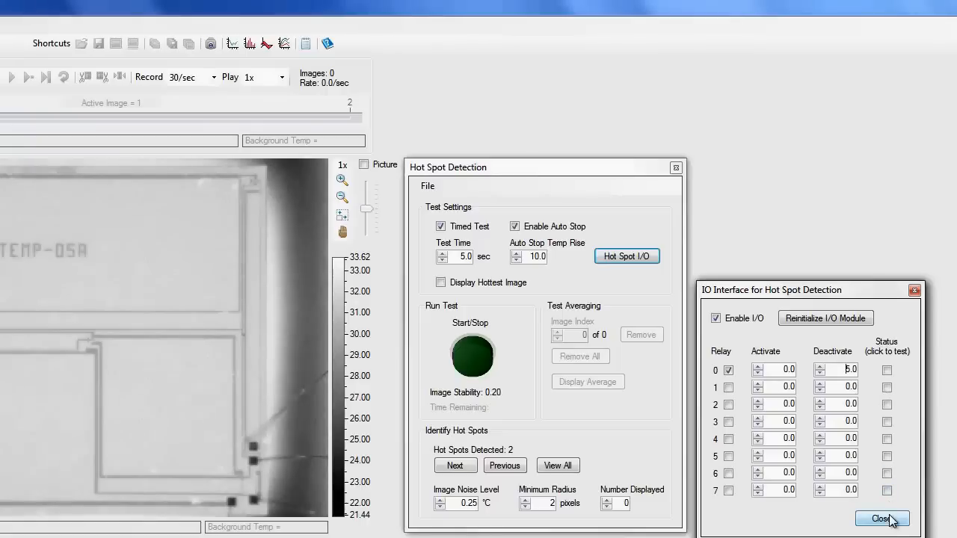
click(883, 521)
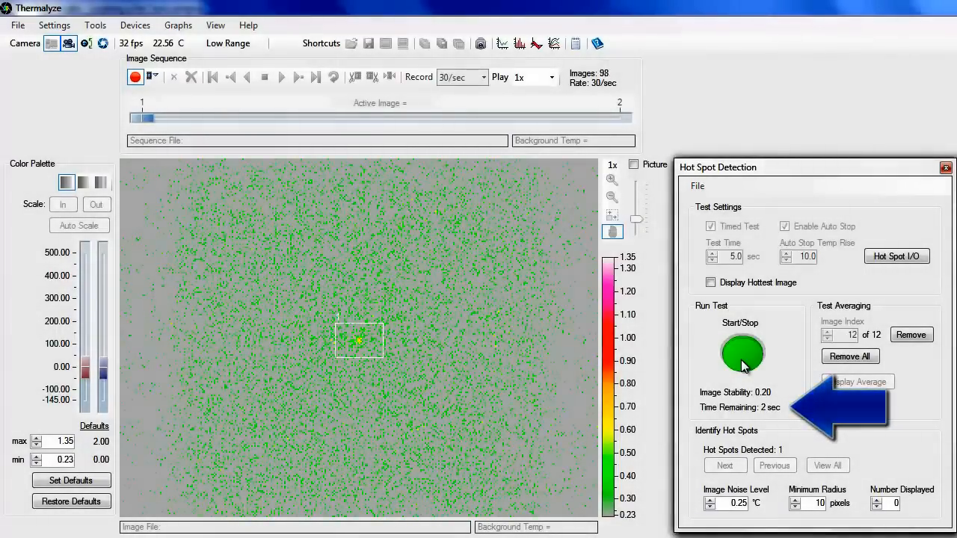
- Start the 5-second timed test and let it finish, detecting one hot spot
click(741, 355)
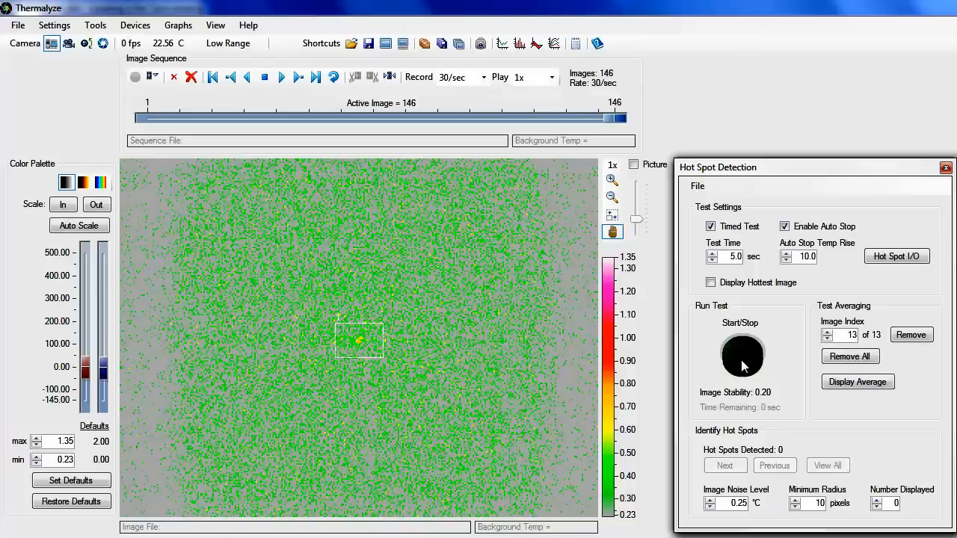
click(745, 356)
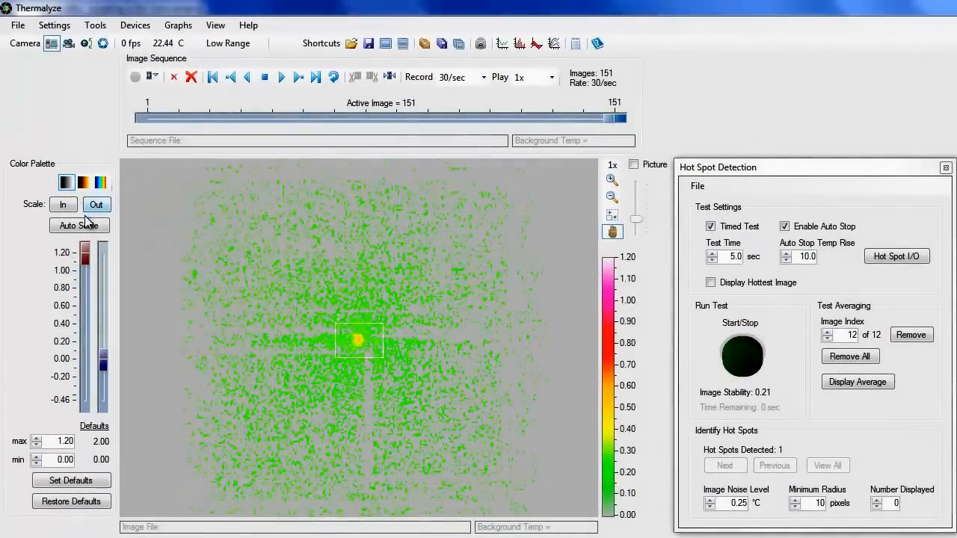
- Auto-scale the colours and raise the image noise level to 0.50 °C so only the hot spot remains
click(78, 224)
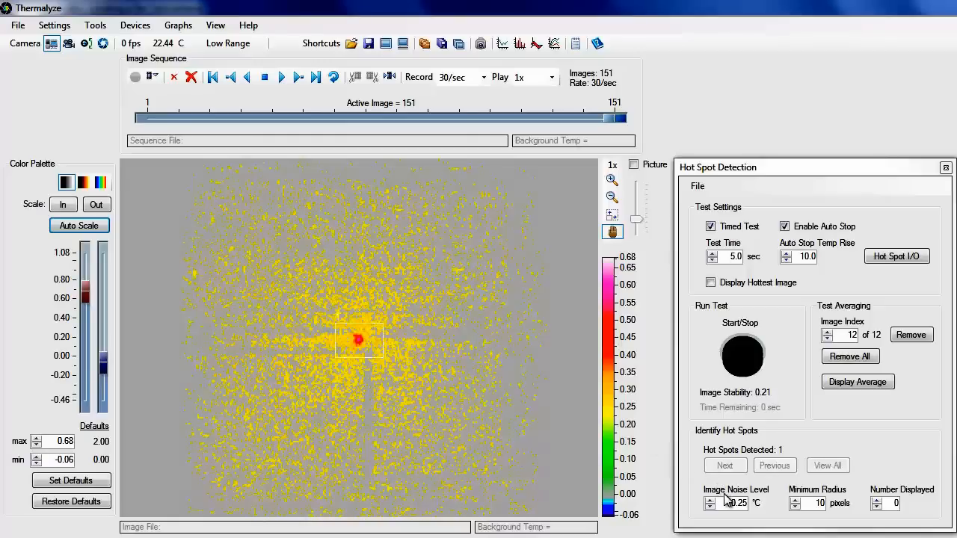
click(702, 503)
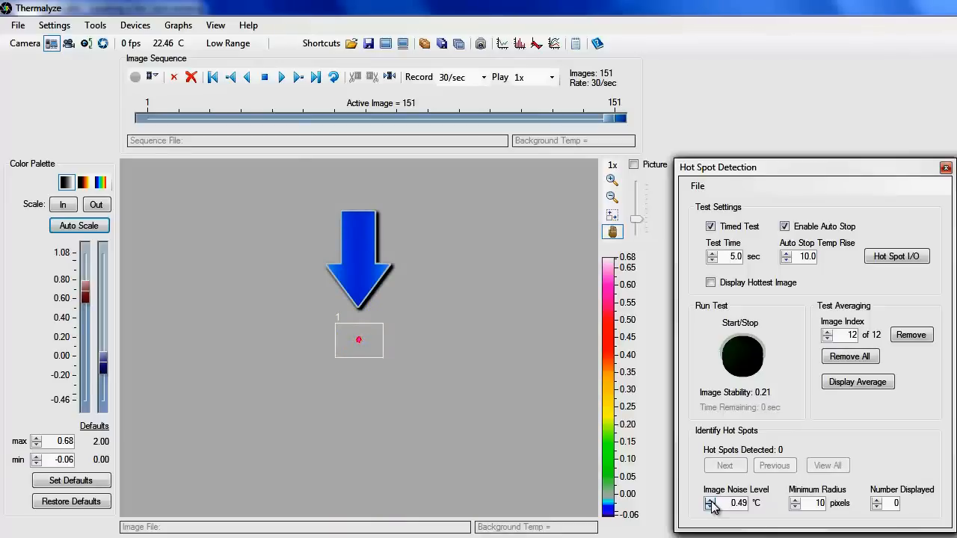
click(708, 505)
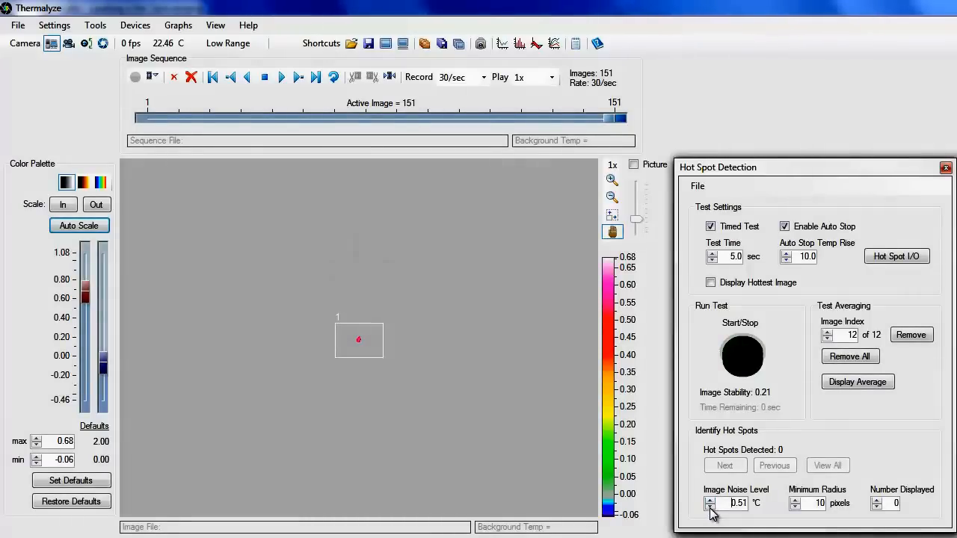
click(710, 508)
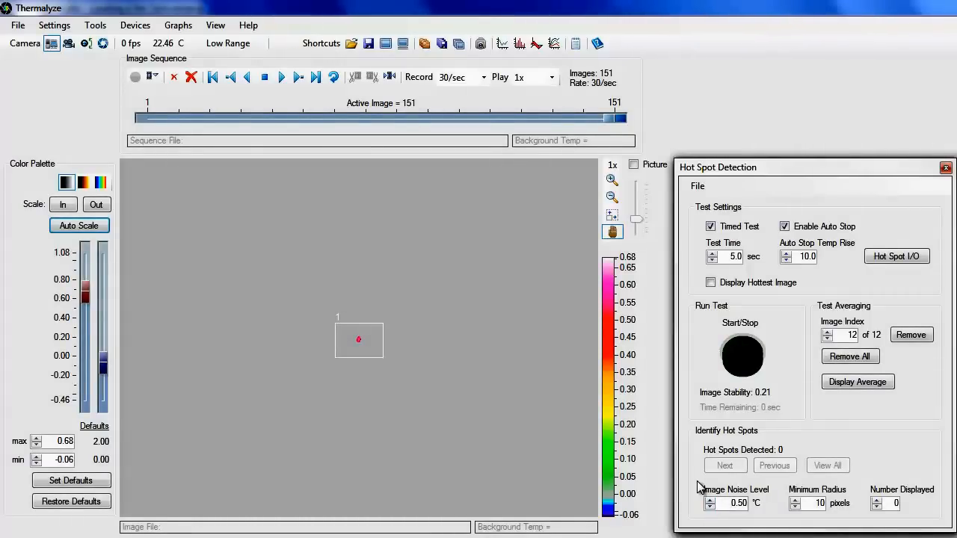
click(744, 356)
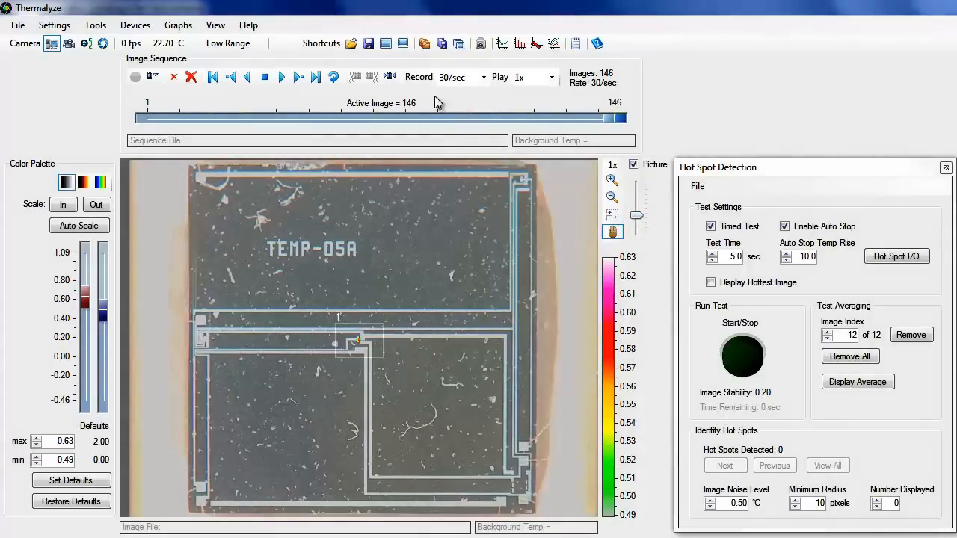
- Review the photo alignment in Picture Setup and close it, keeping the chip overlay
click(77, 24)
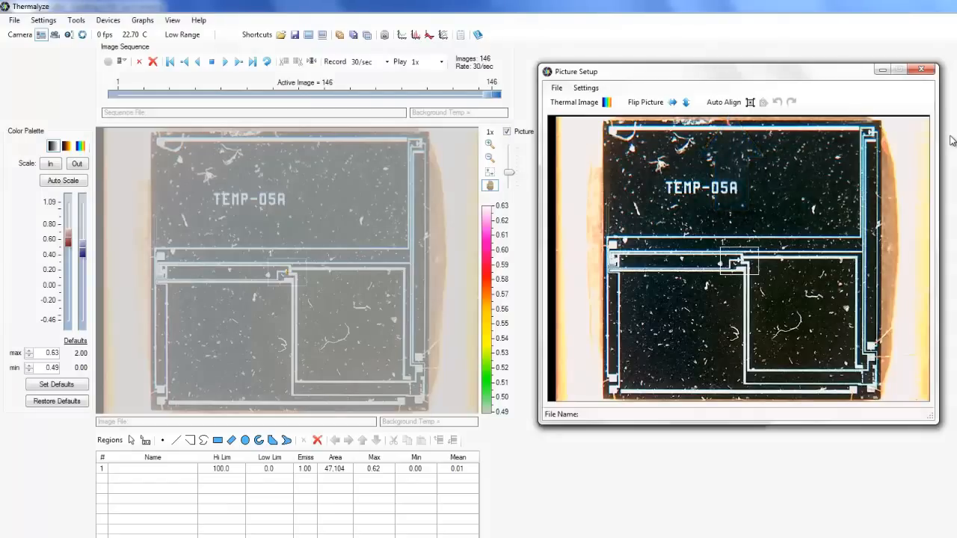
mouse_move(921, 71)
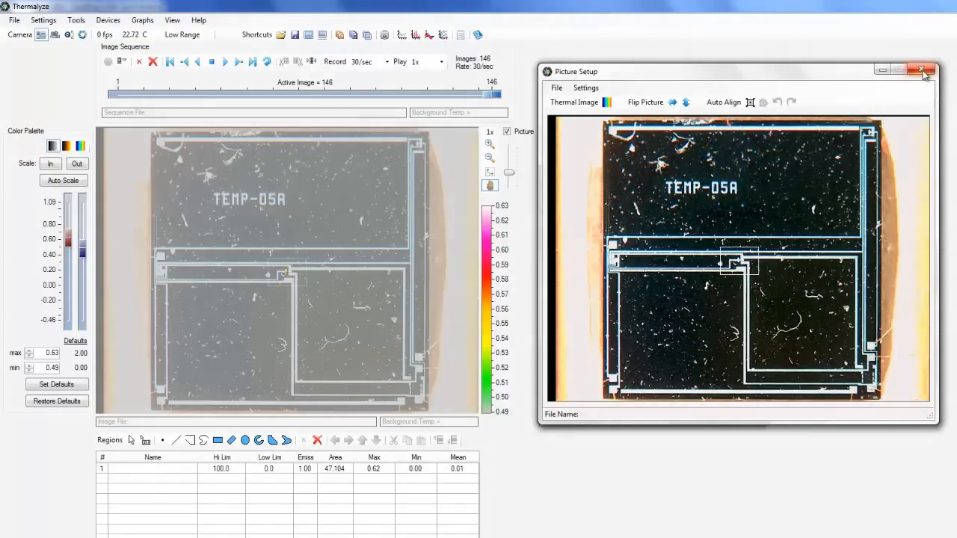
click(923, 71)
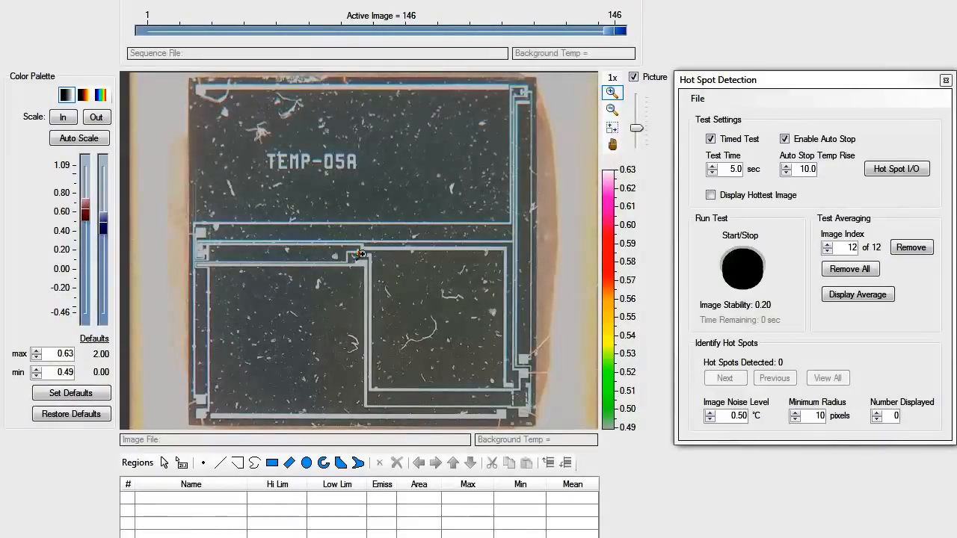
- Magnify the overlay to 8x centred on the hot spot at the trace corner
click(612, 93)
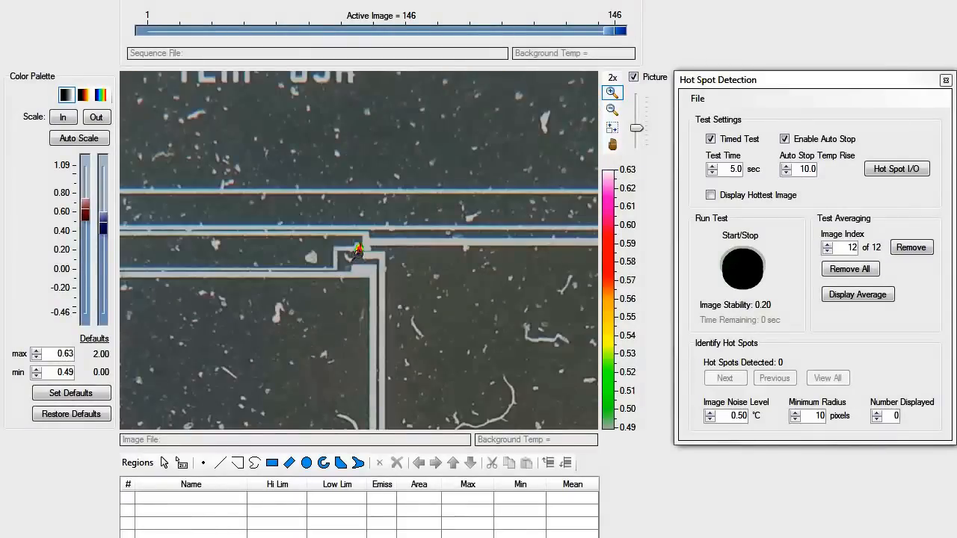
click(613, 92)
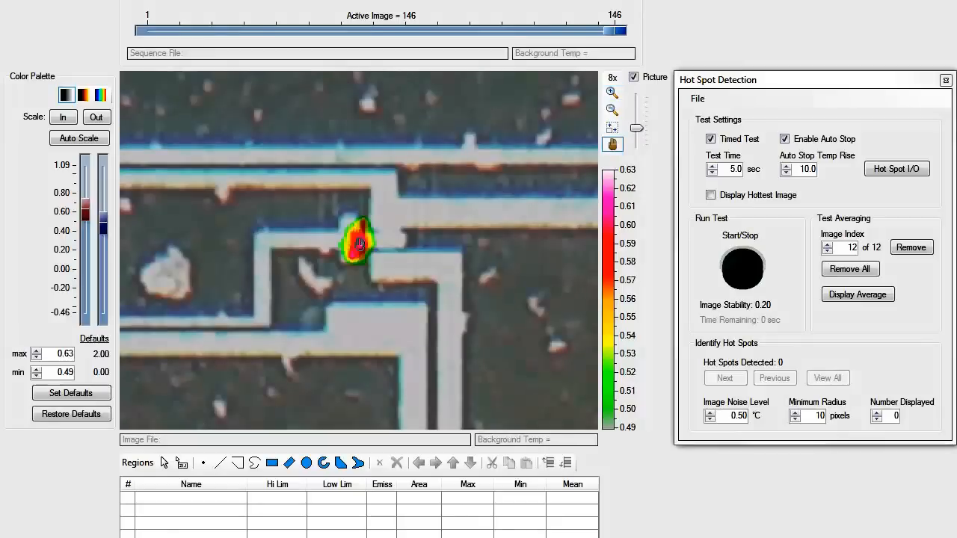
mouse_move(395, 231)
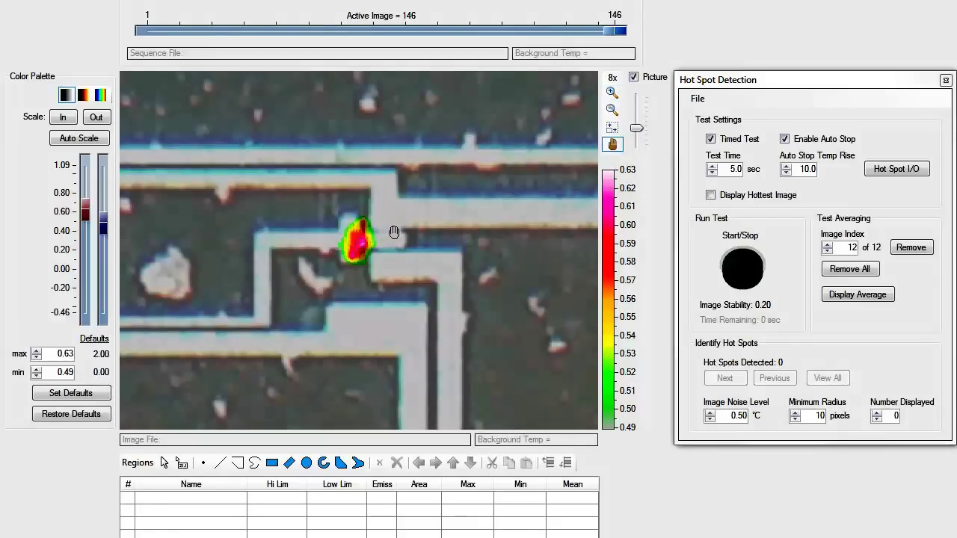
mouse_move(637, 82)
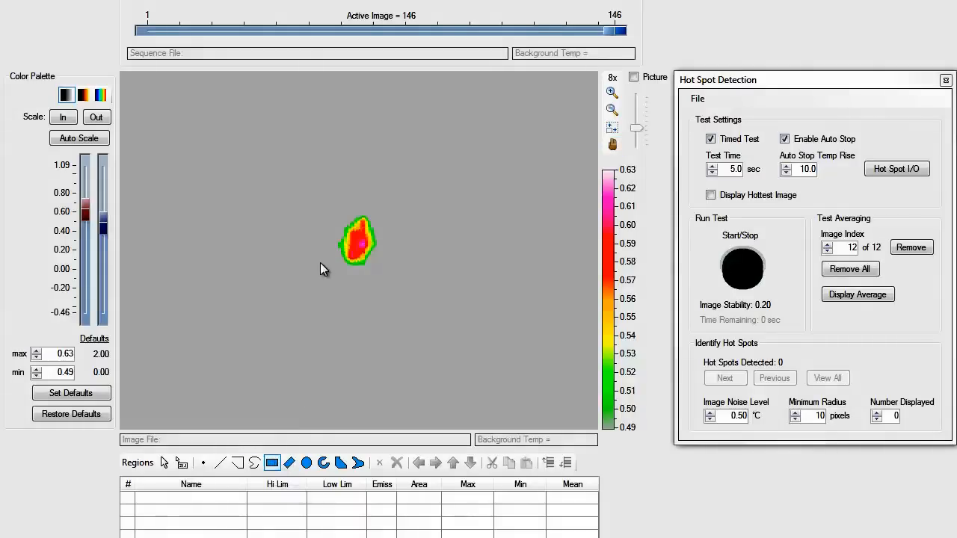
mouse_move(413, 290)
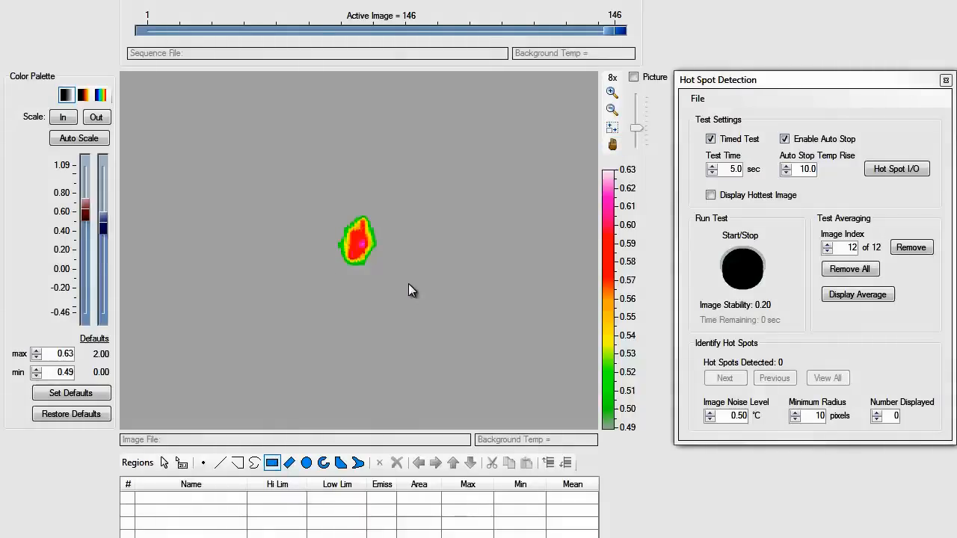
- Draw rectangular region 1 around the hot spot (max 0.62) and re-show the device picture
drag(266, 166, 449, 313)
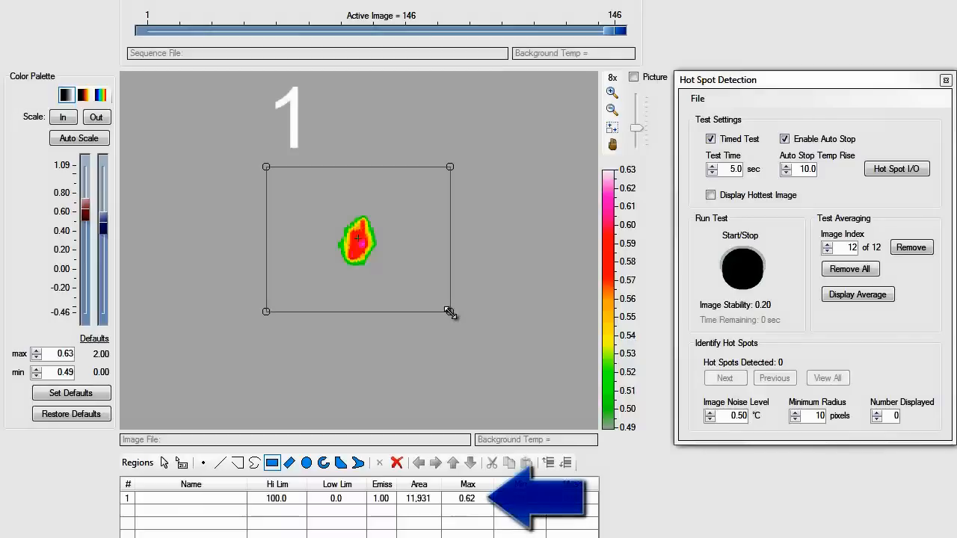
click(625, 78)
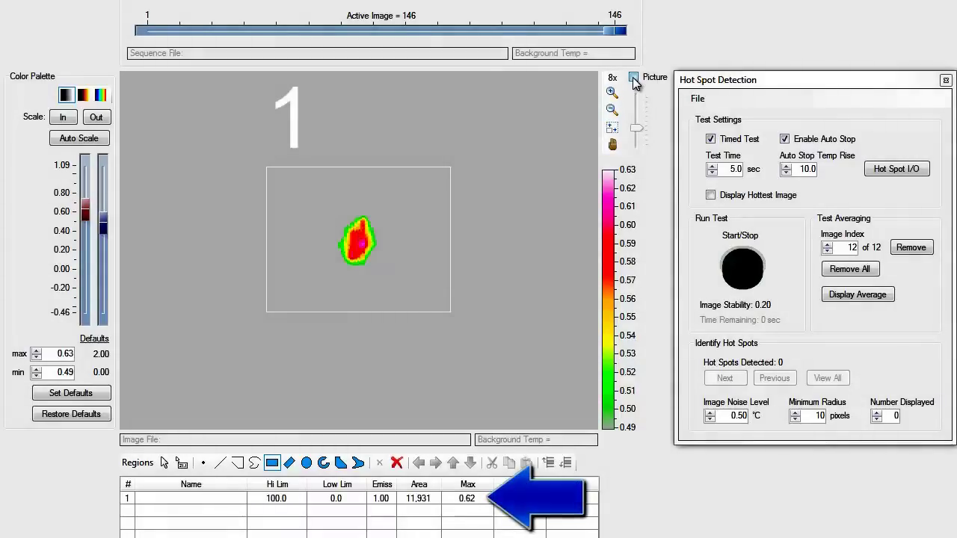
click(625, 78)
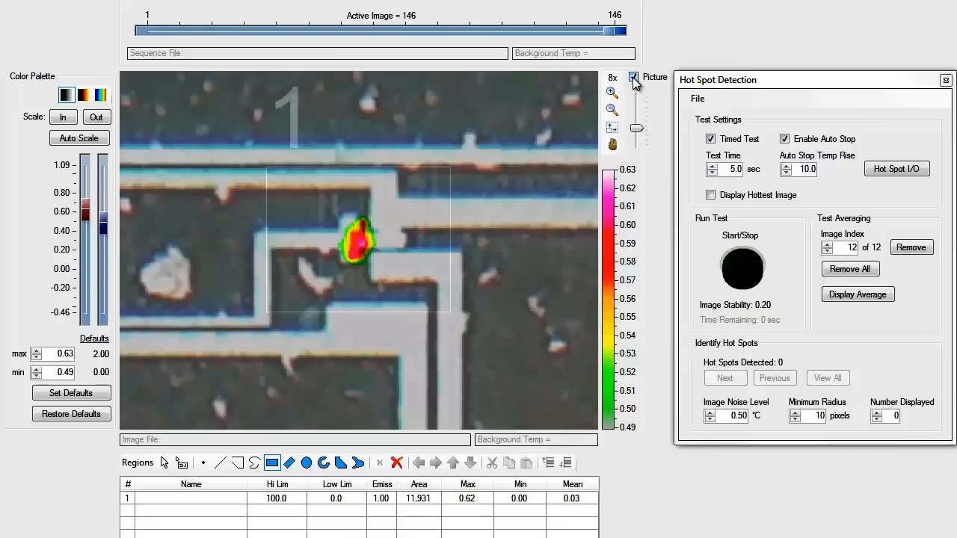
mouse_move(659, 72)
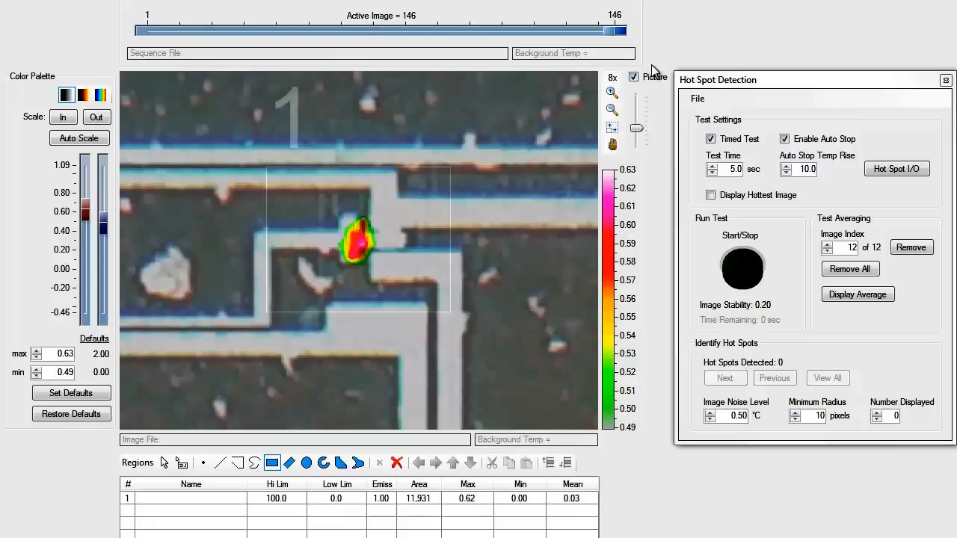